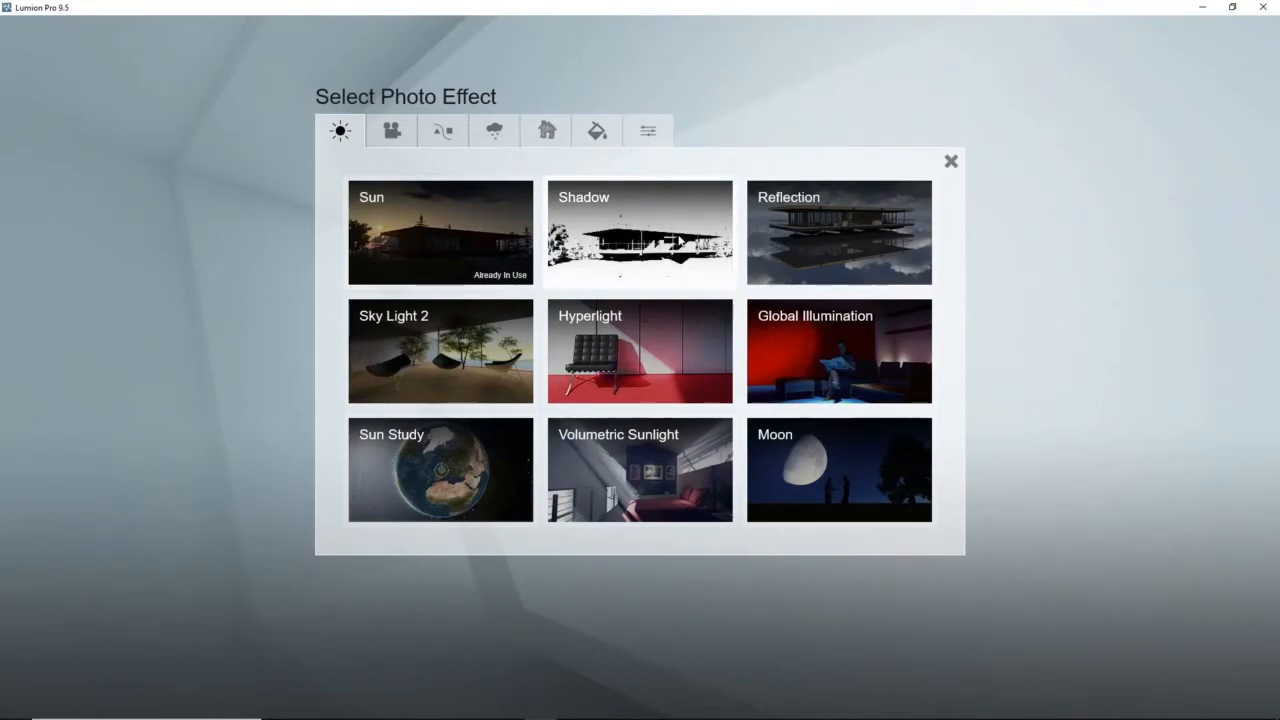
Add the Shadow effect tile to the fifth snowy building photo's effect stack.
{"action": "left_click", "coordinate": [639, 232]}
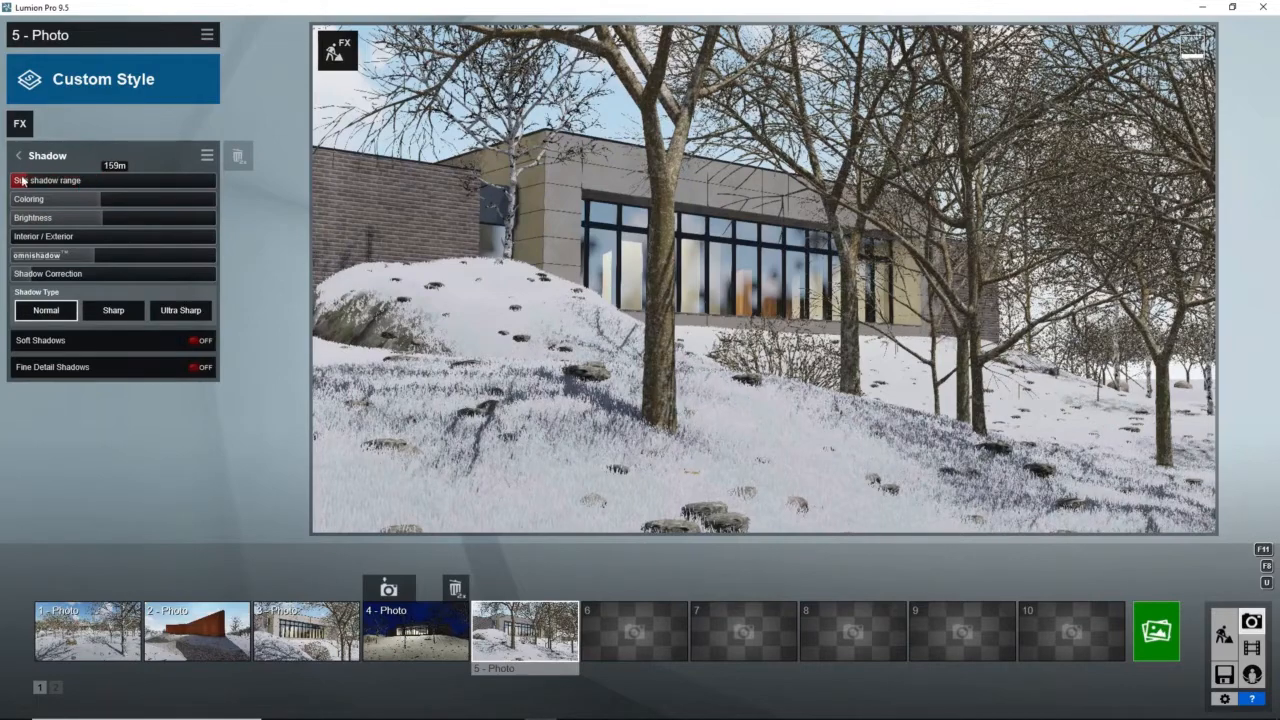
Lower the sun shadow range slider to set how far sun shadows reach.
{"action": "left_click_drag", "start_coordinate": [50, 180], "coordinate": [40, 180]}
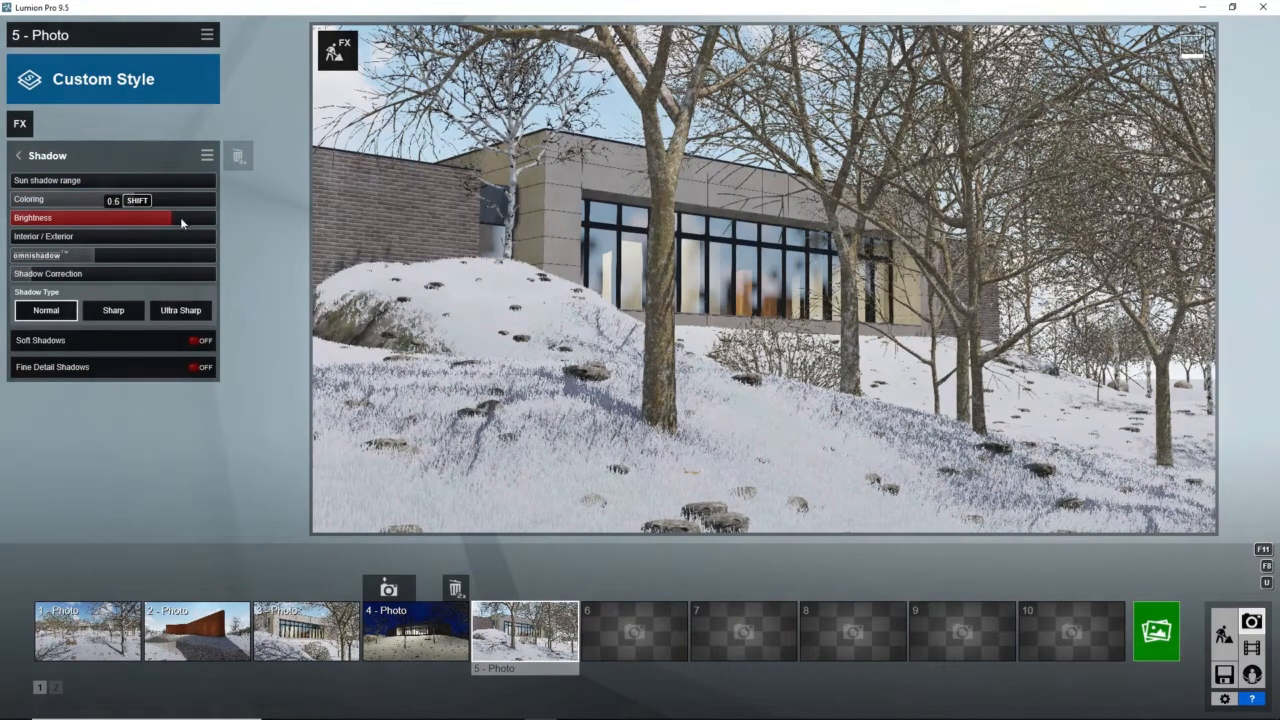
{"action": "left_click_drag", "start_coordinate": [90, 200], "coordinate": [215, 200]}
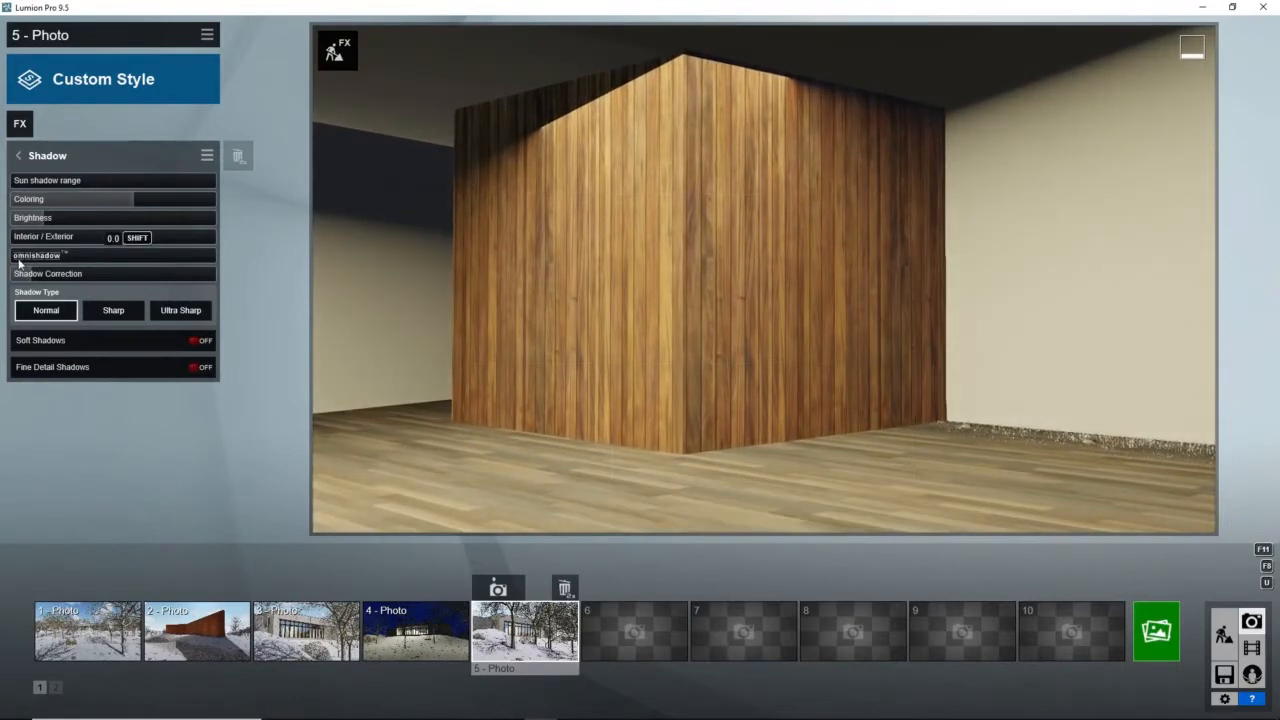
Drag the omnishadow slider to its maximum value.
{"action": "left_click", "coordinate": [40, 255]}
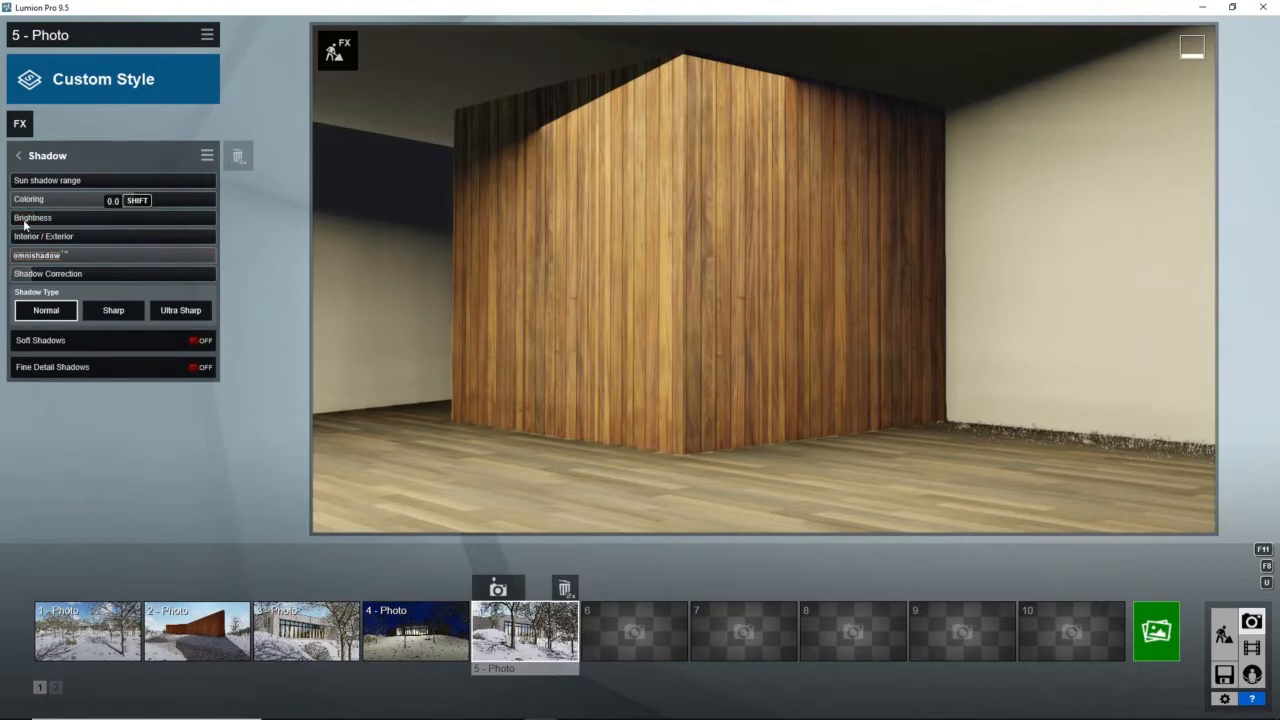
{"action": "left_click_drag", "start_coordinate": [20, 217], "coordinate": [95, 217]}
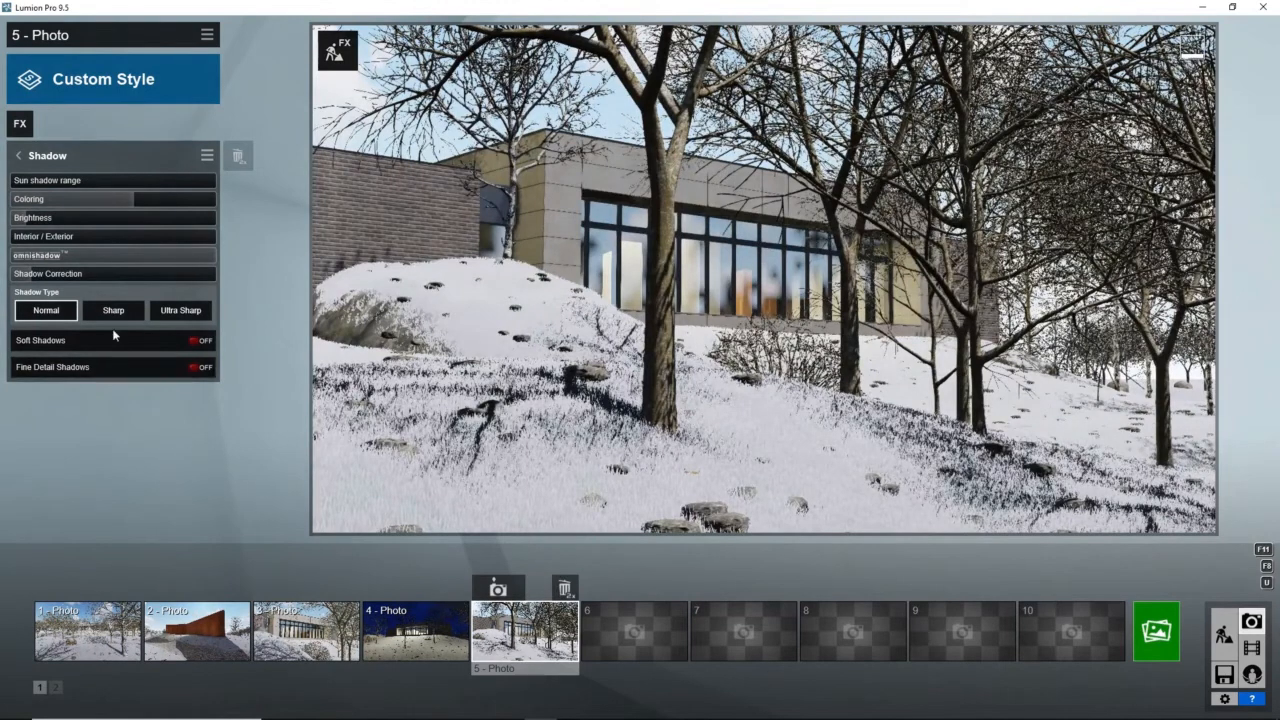
{"action": "left_click", "coordinate": [181, 310]}
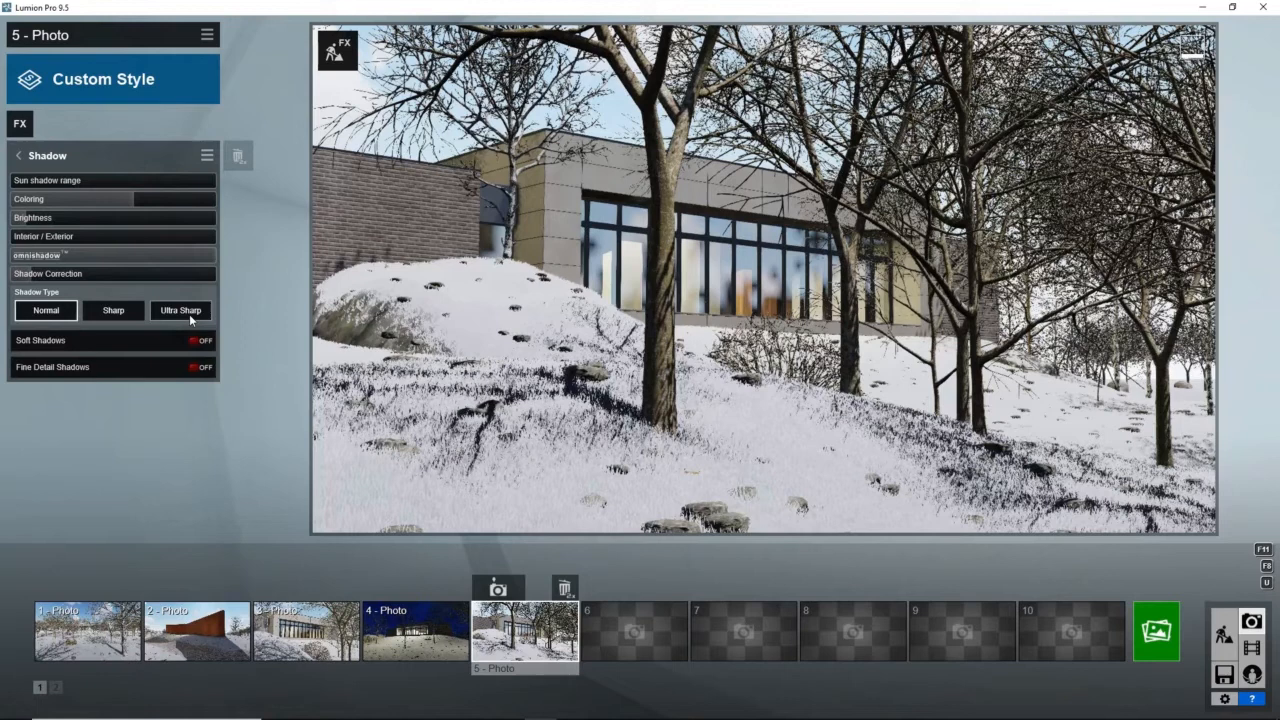
{"action": "left_click", "coordinate": [180, 310]}
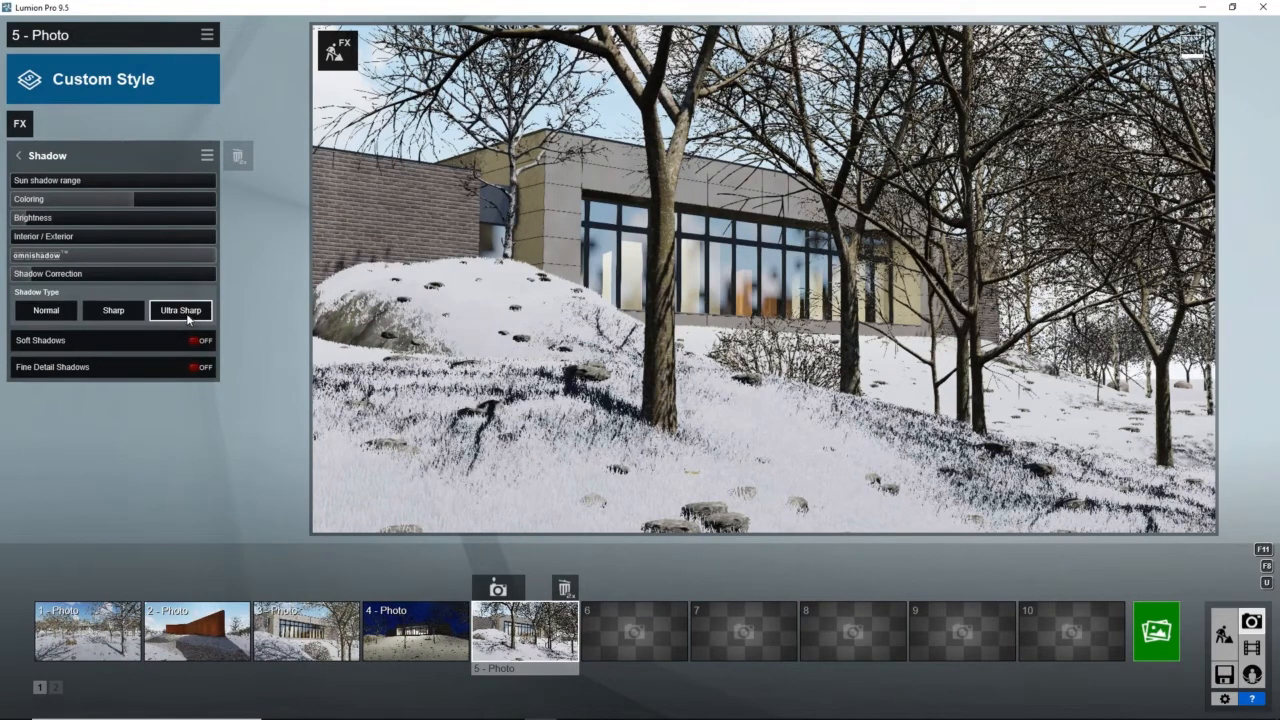
{"action": "left_click", "coordinate": [46, 310]}
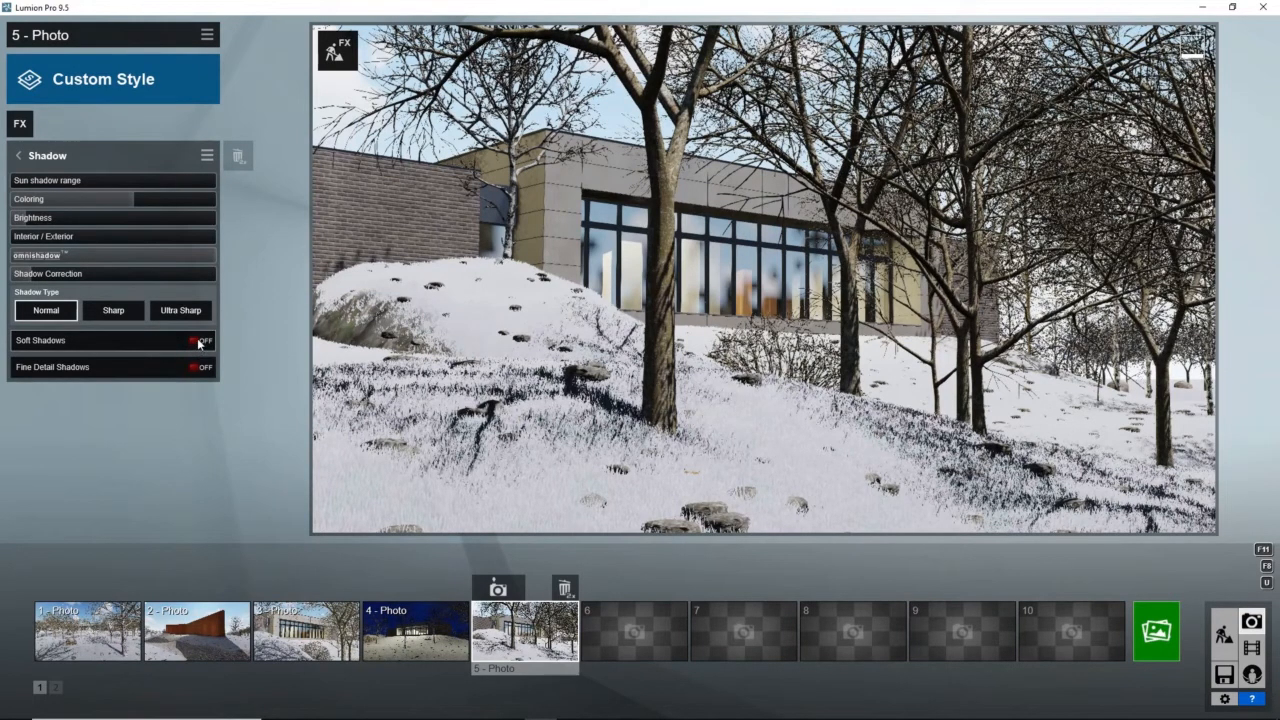
Enable soft shadows and fine-detail shadows, toggling fine detail off and on to compare.
{"action": "left_click", "coordinate": [201, 367]}
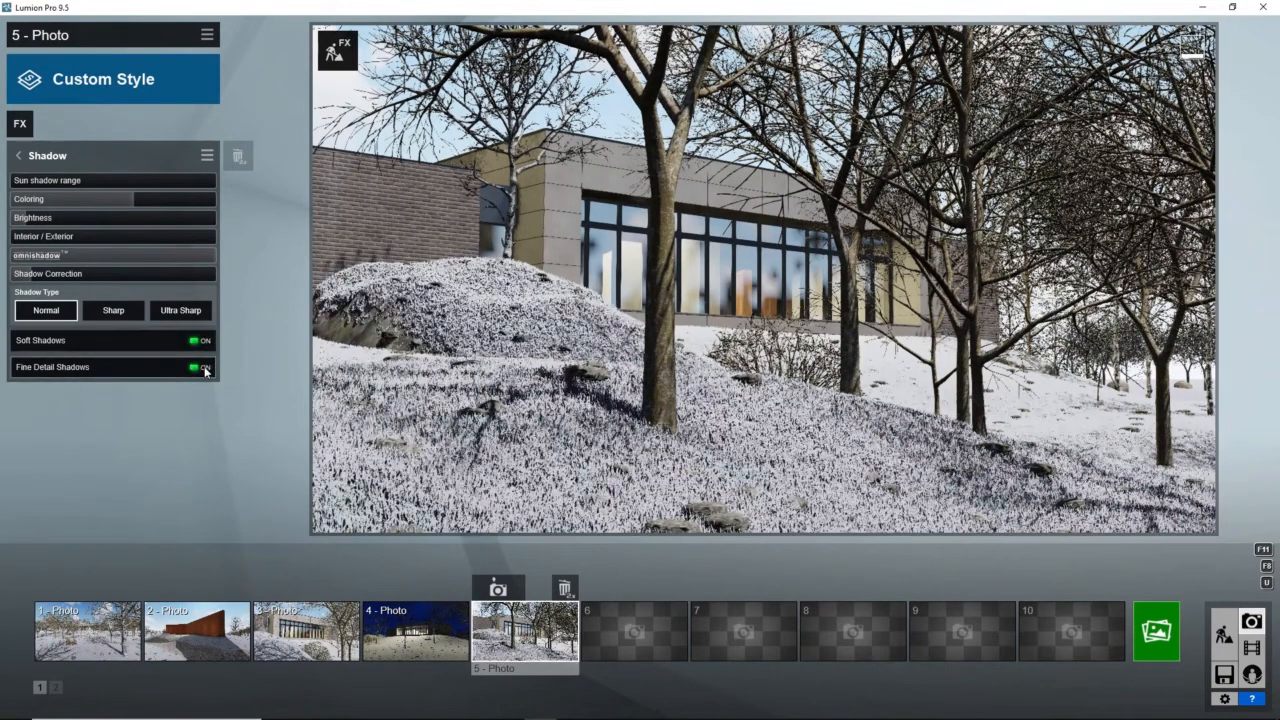
{"action": "left_click", "coordinate": [200, 367]}
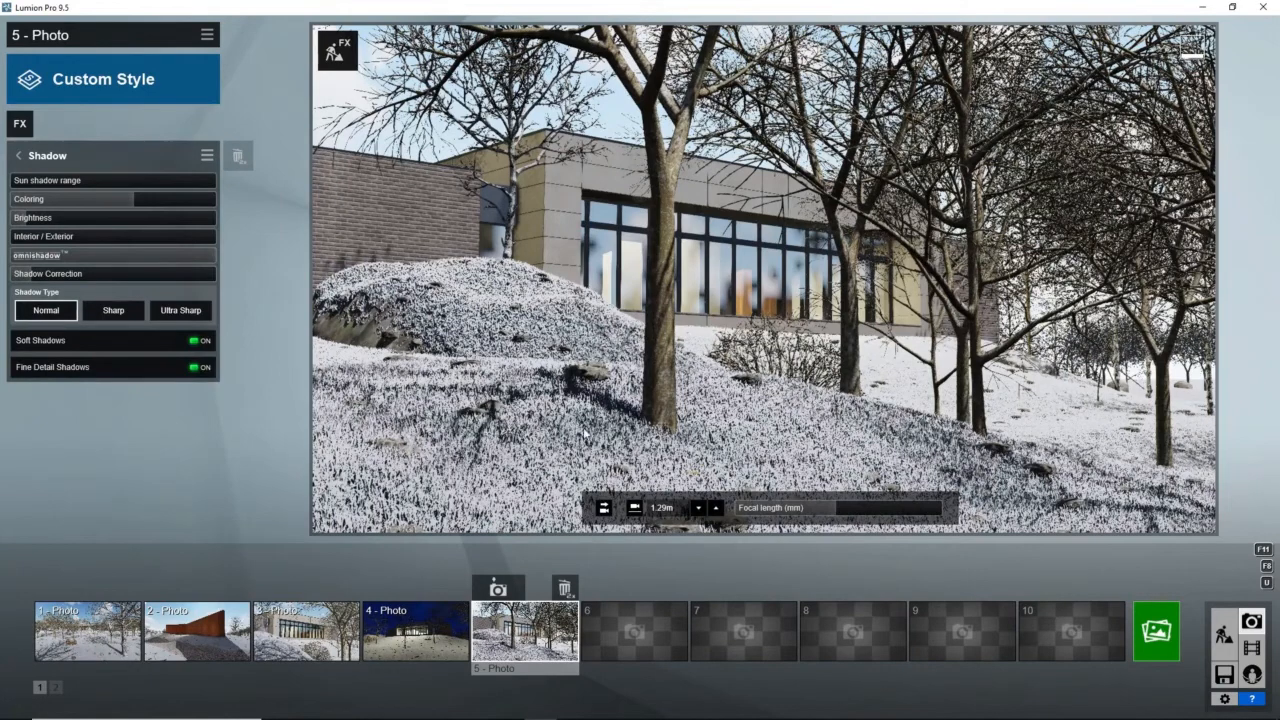
{"action": "mouse_move", "coordinate": [585, 432]}
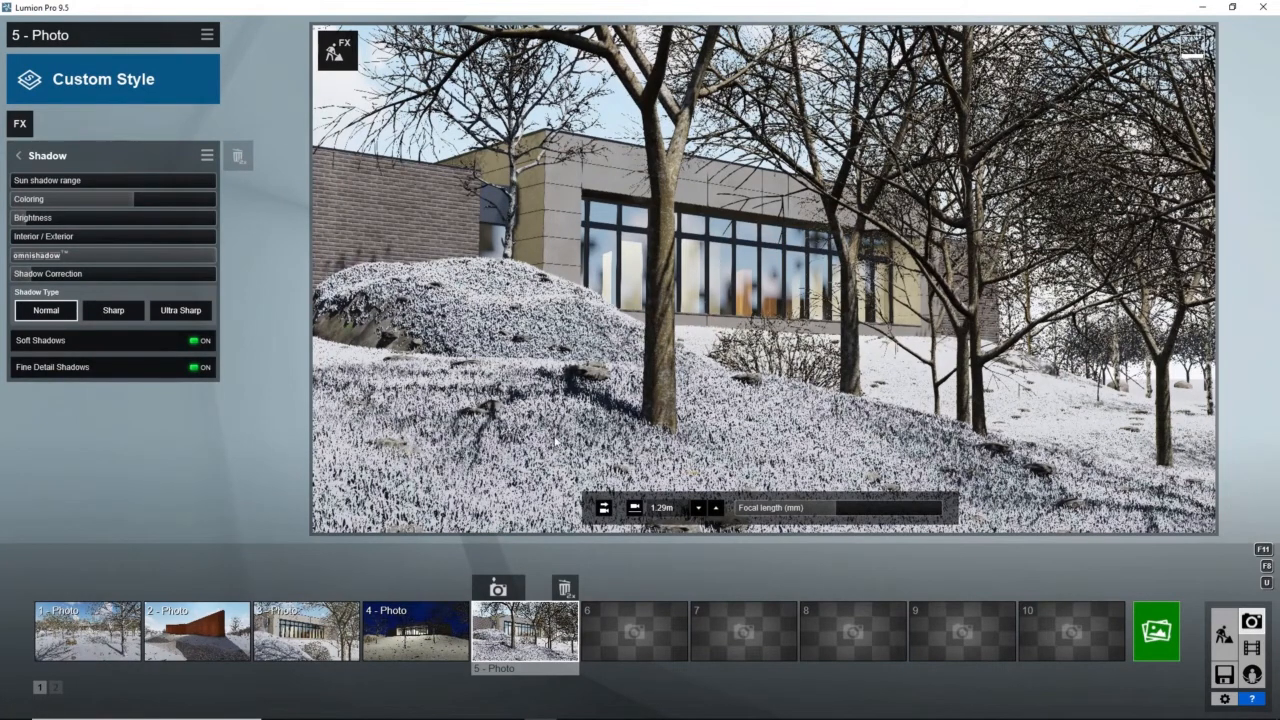
{"action": "mouse_move", "coordinate": [622, 450]}
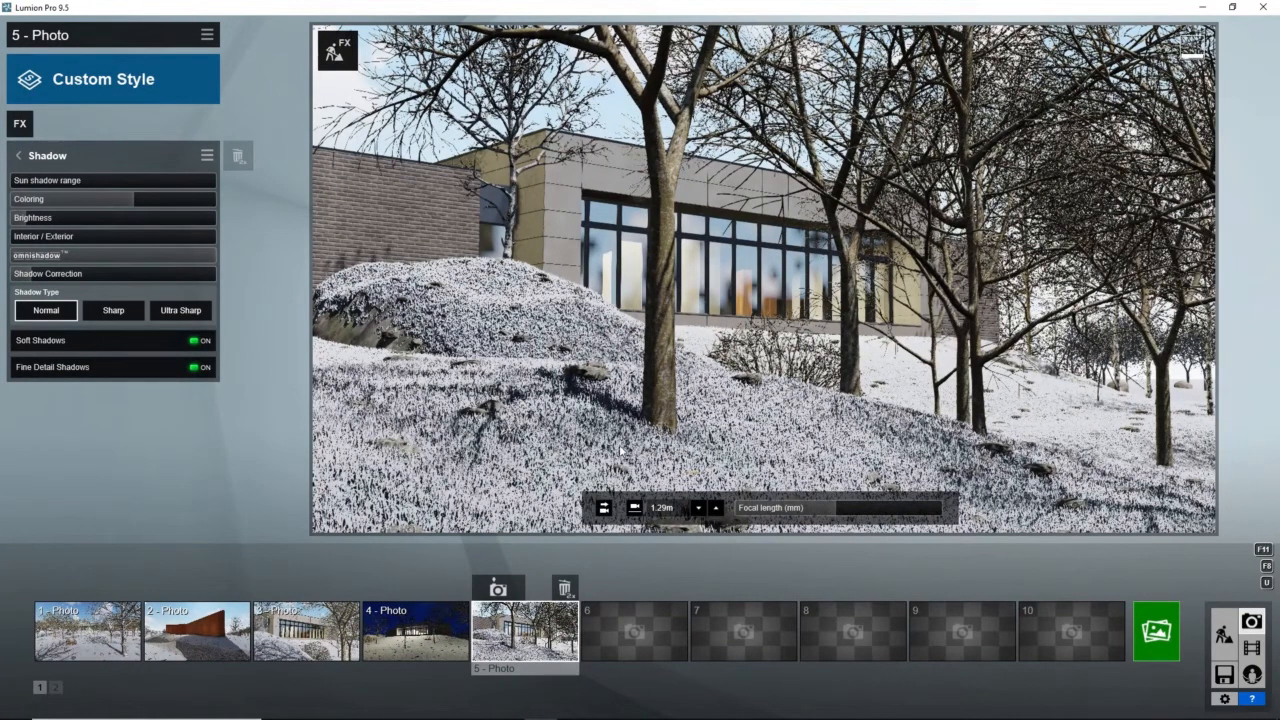
{"action": "left_click", "coordinate": [200, 367]}
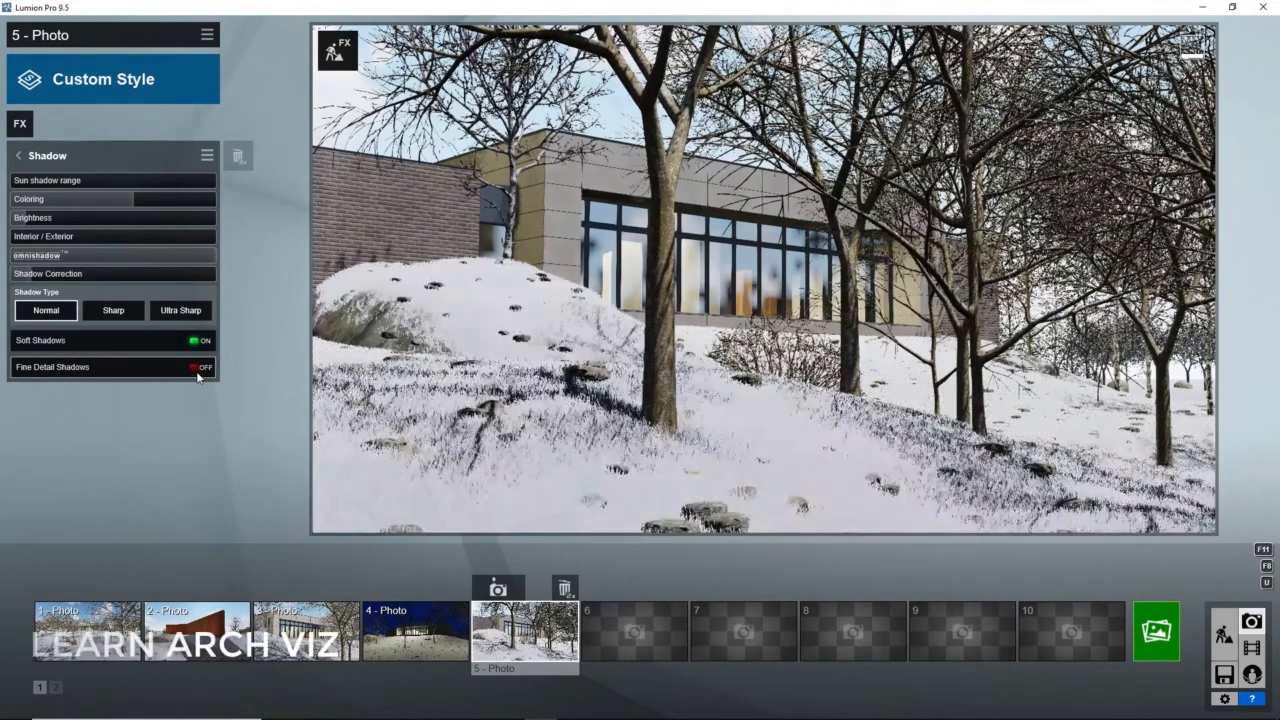
{"action": "left_click", "coordinate": [202, 367]}
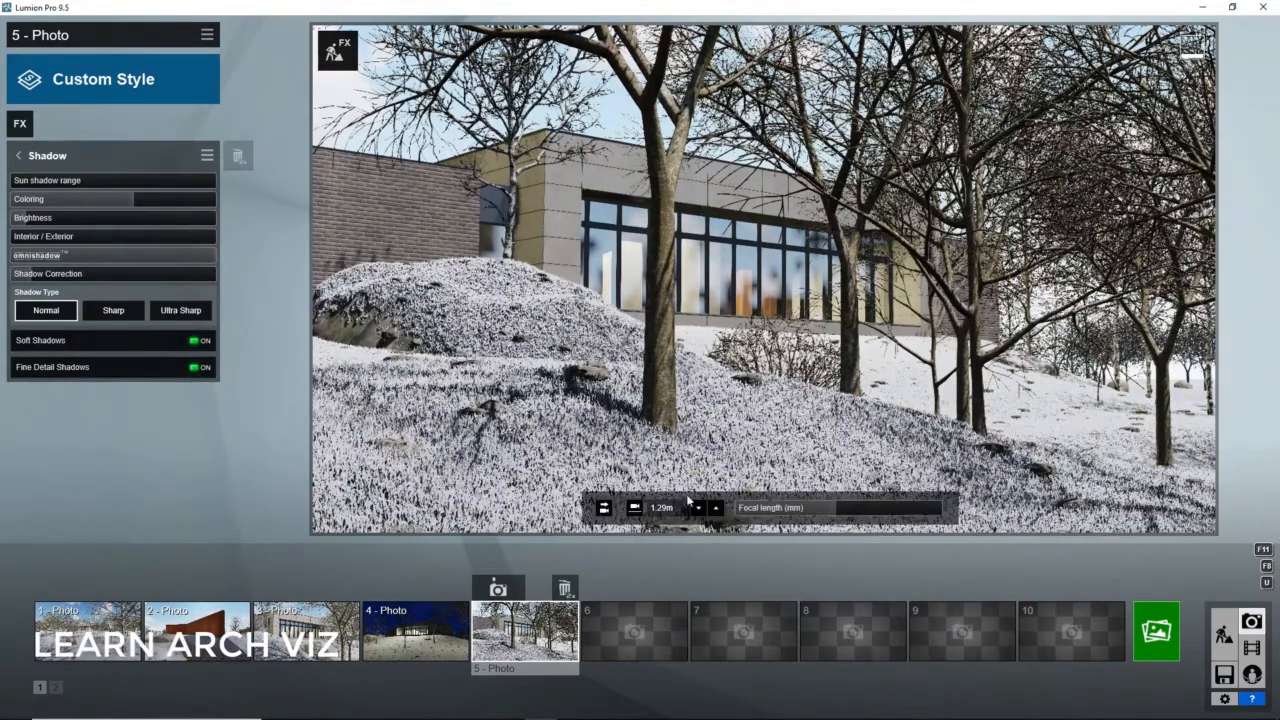